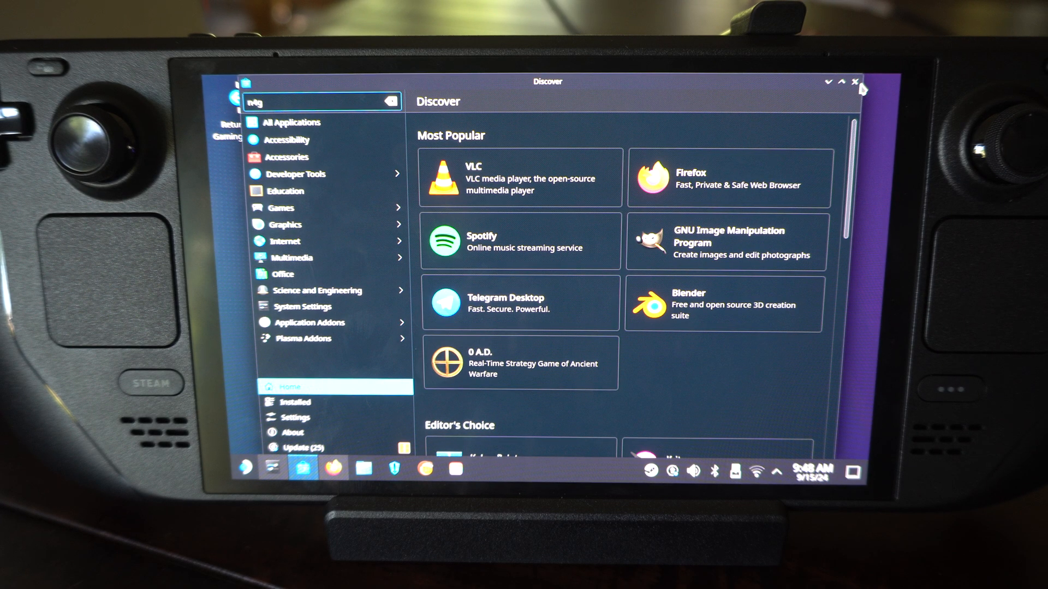
Dismiss the Discover software store to leave the empty desktop showing
{"action": "left_click", "coordinate": [854, 82]}
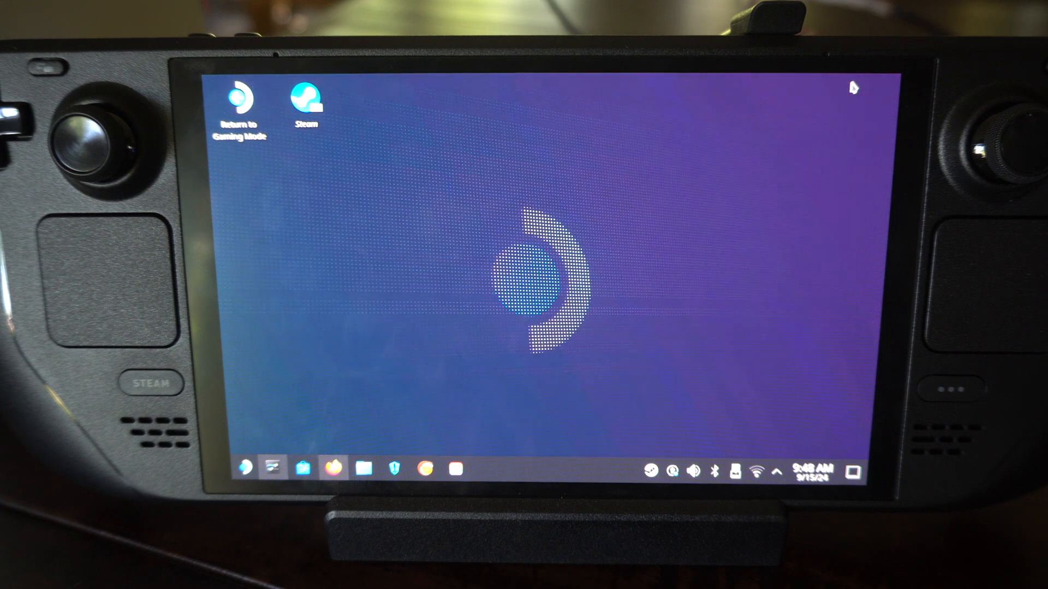
{"action": "mouse_move", "coordinate": [404, 280]}
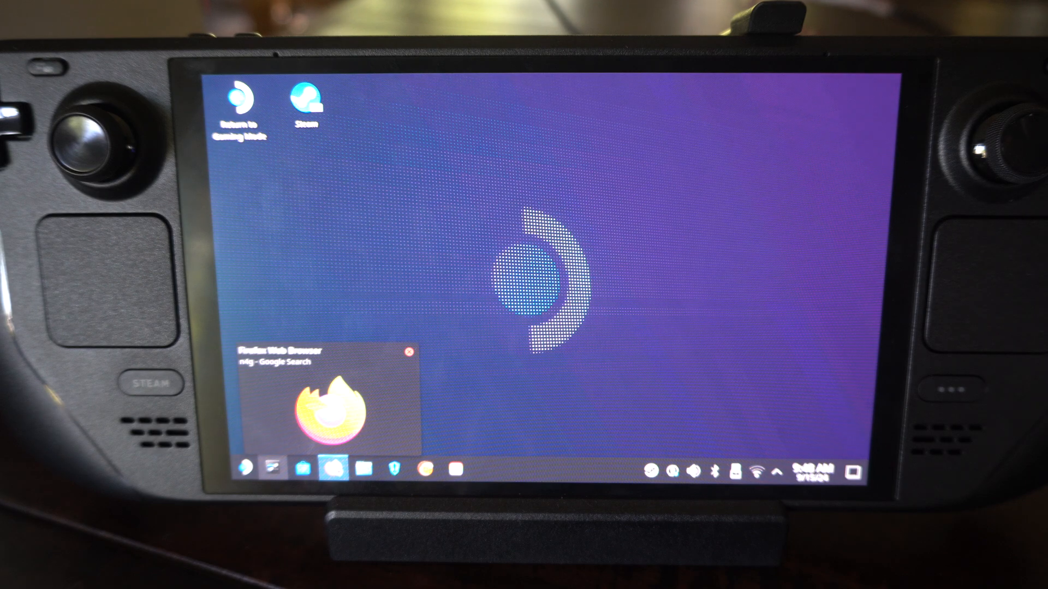
Restore Firefox's n4g Google results, scroll them, add a blank tab, then hide the browser
{"action": "left_click", "coordinate": [334, 466]}
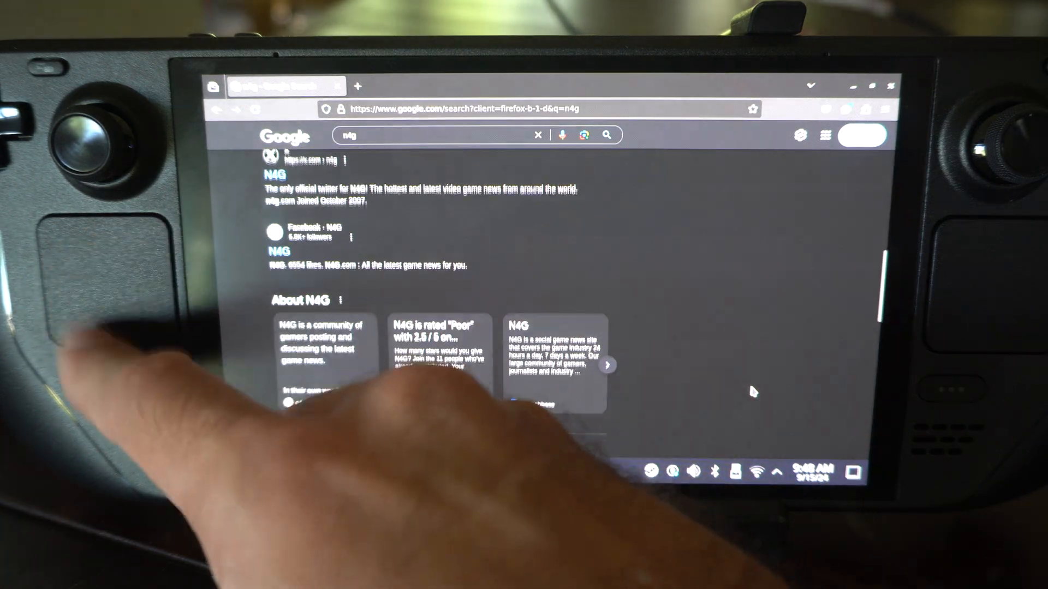
{"action": "scroll", "scroll_direction": "down", "scroll_amount": 3}
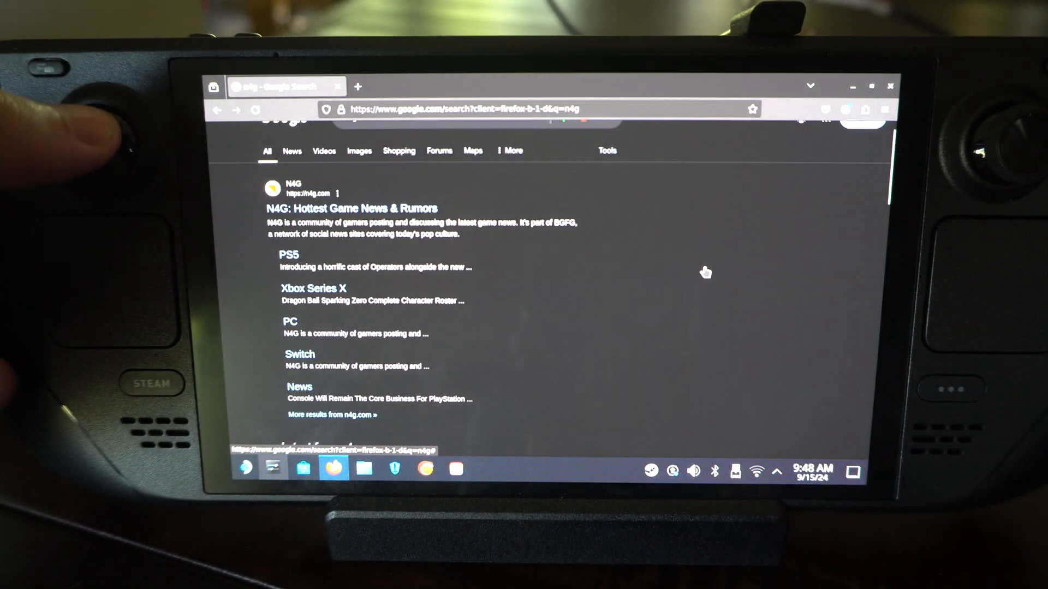
{"action": "scroll", "scroll_direction": "down", "scroll_amount": 3}
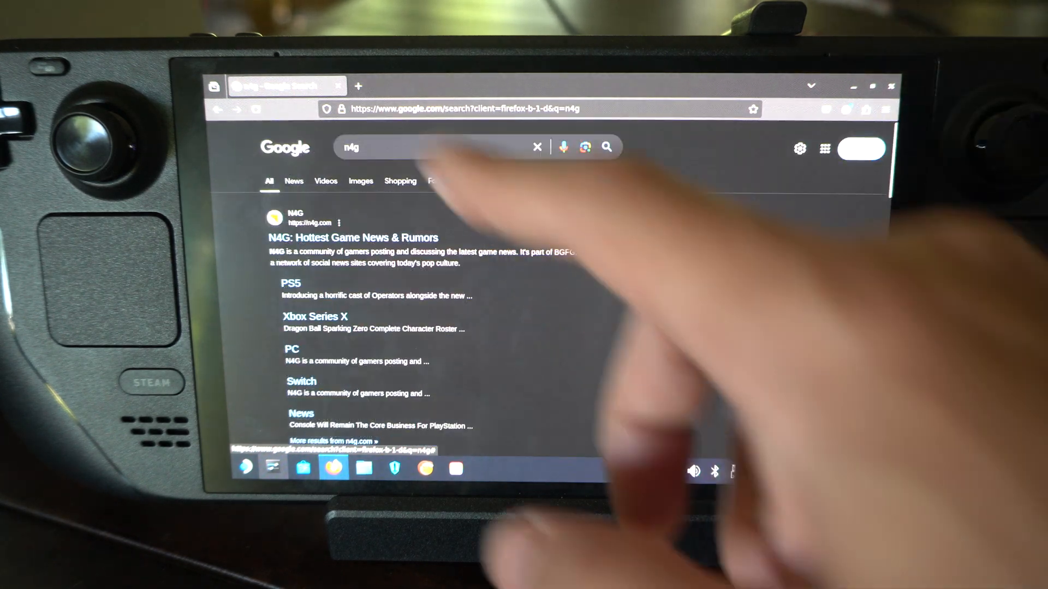
{"action": "left_click", "coordinate": [358, 85]}
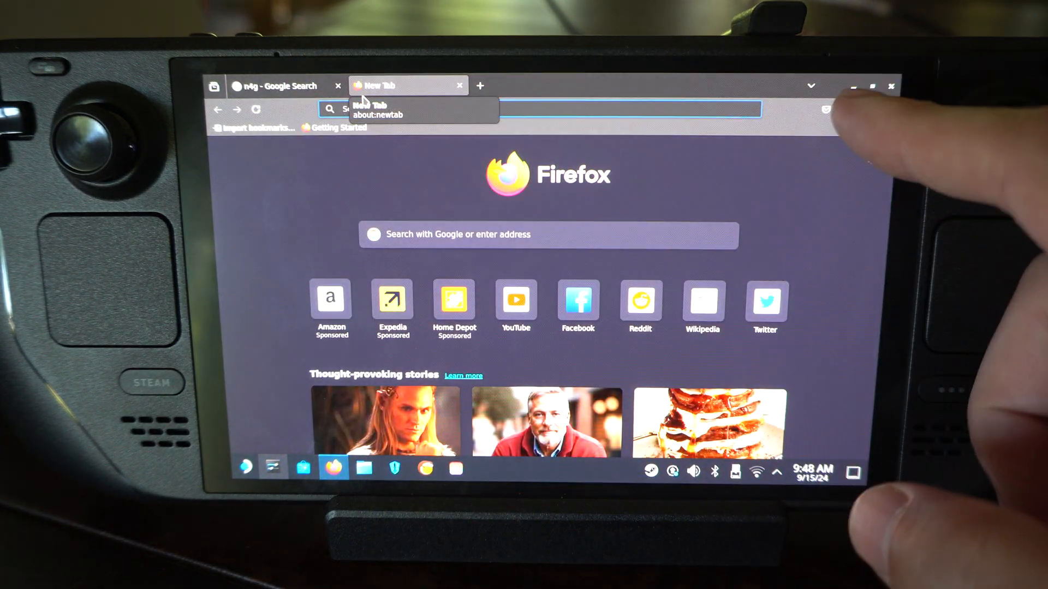
{"action": "left_click", "coordinate": [891, 86]}
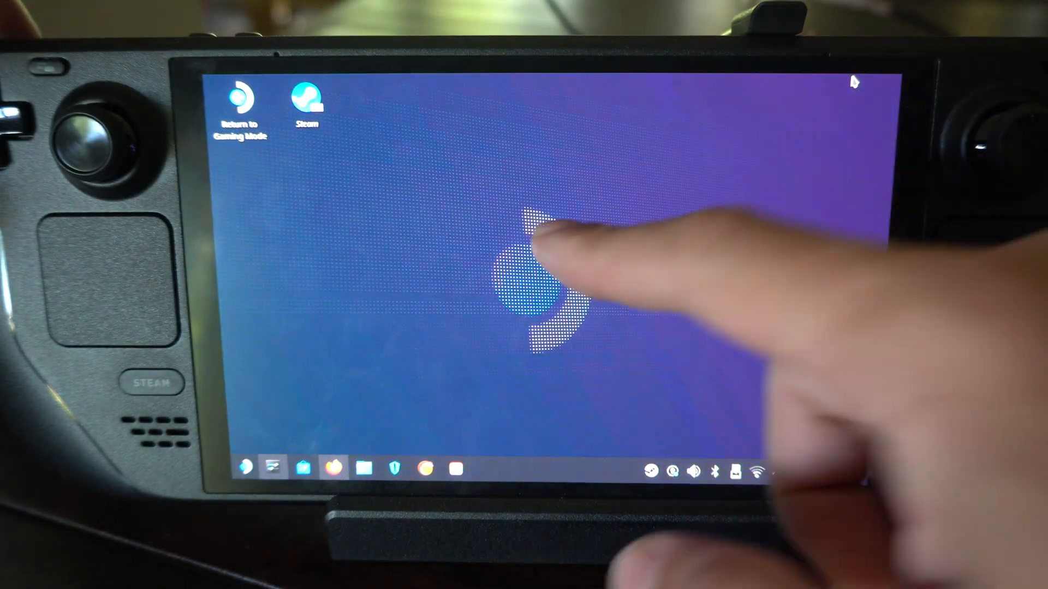
From the desktop's right-click menu, choose Configure Display Settings
{"action": "right_click", "coordinate": [541, 254]}
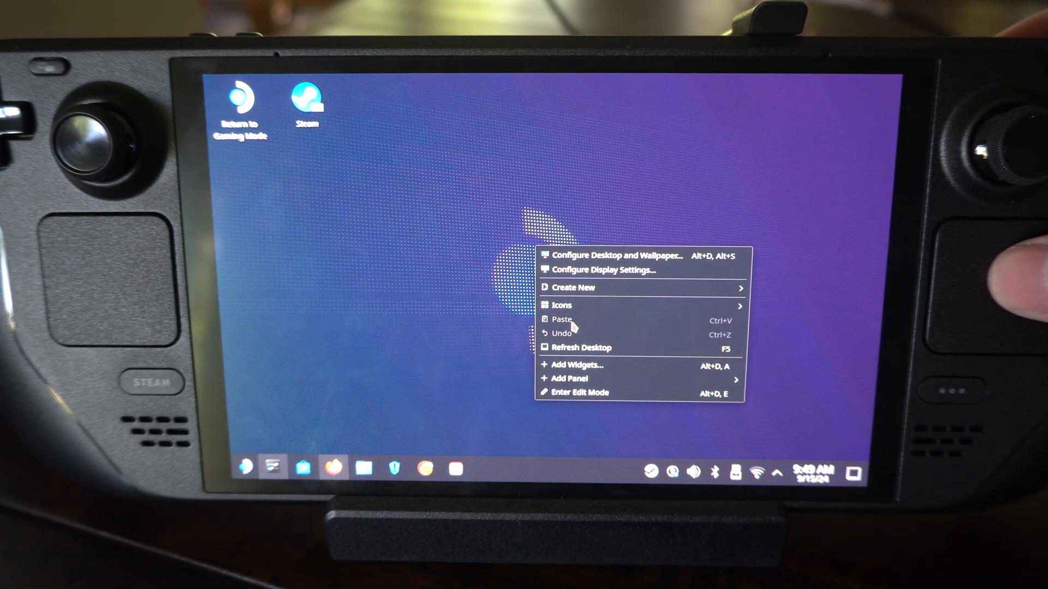
{"action": "mouse_move", "coordinate": [573, 287]}
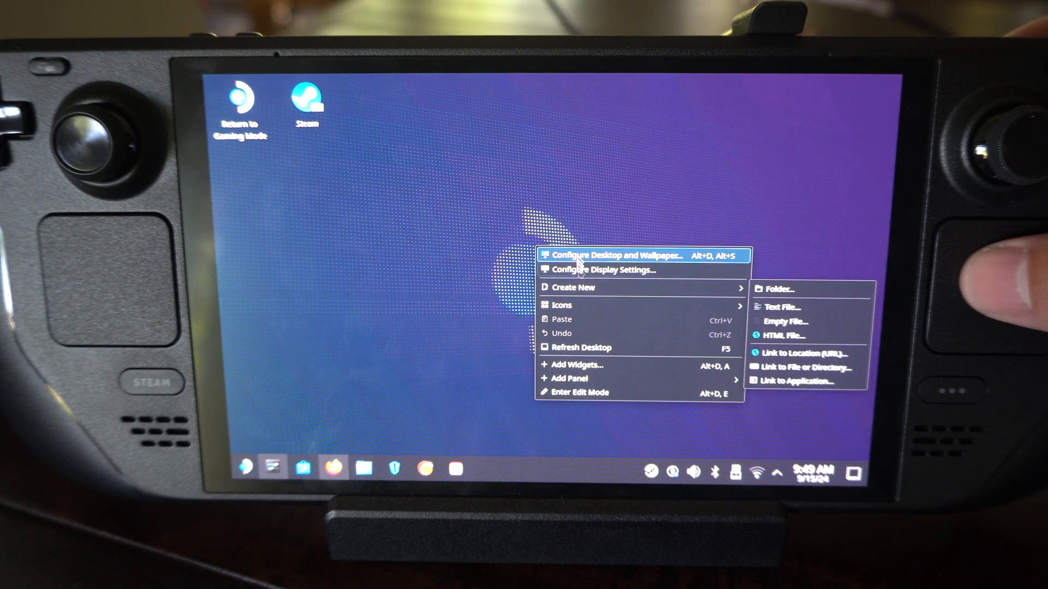
{"action": "left_click", "coordinate": [603, 270]}
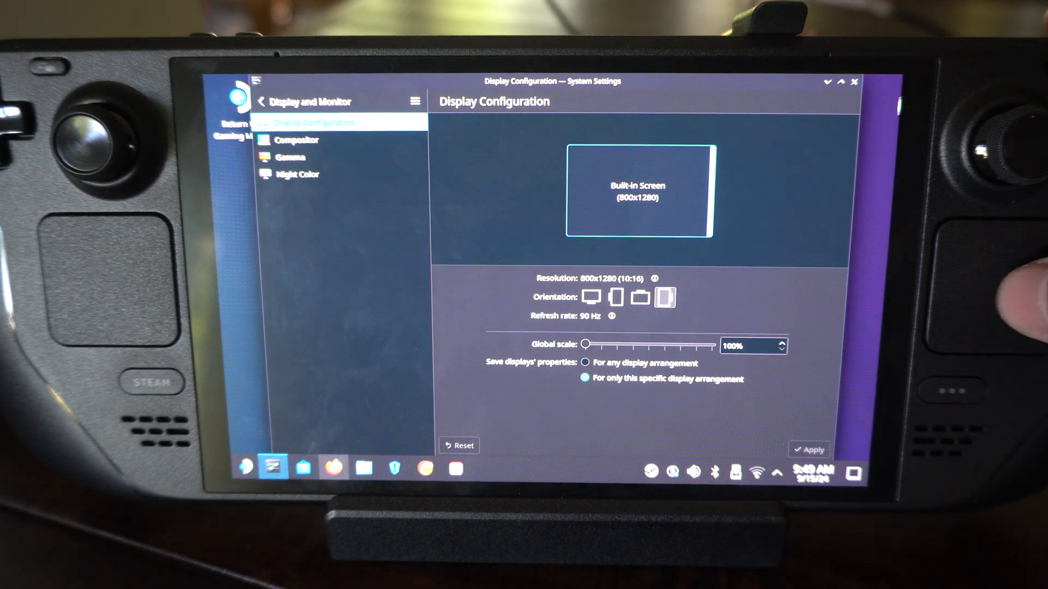
{"action": "mouse_move", "coordinate": [853, 83]}
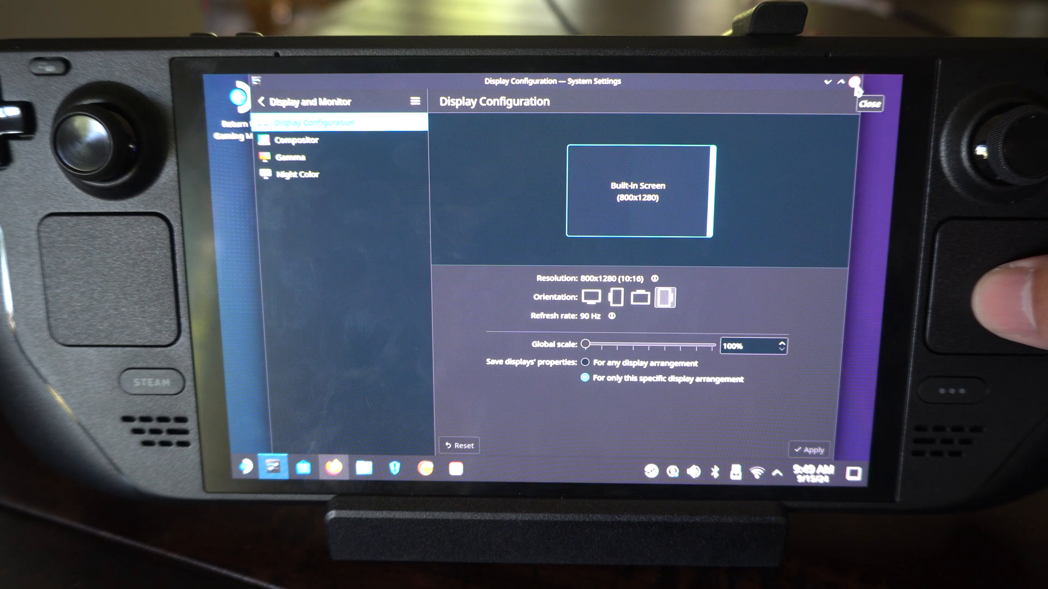
Close the Display Configuration window without changes, returning to the empty desktop
{"action": "left_click", "coordinate": [870, 103]}
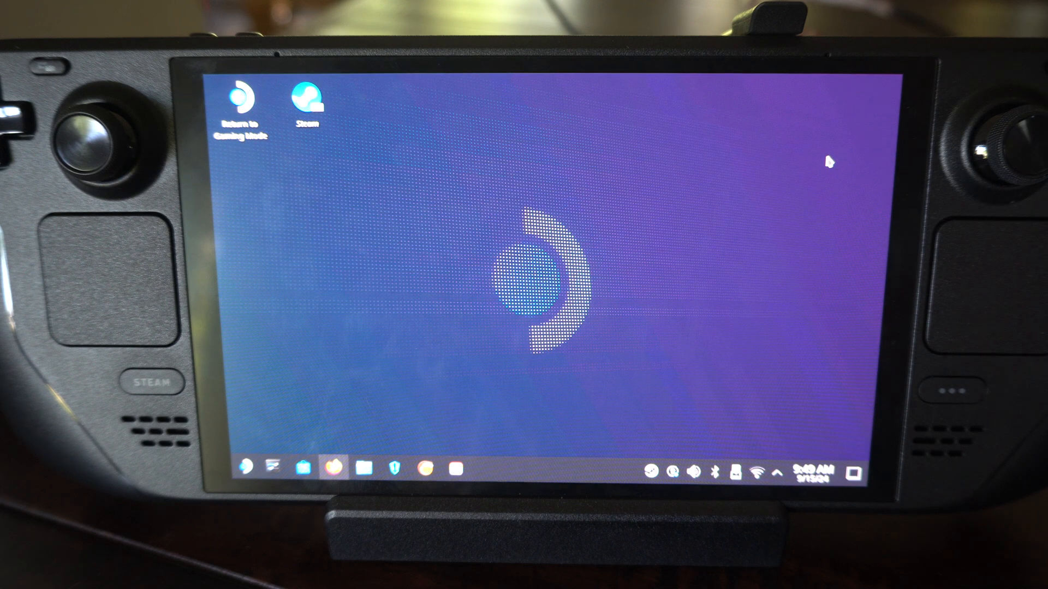